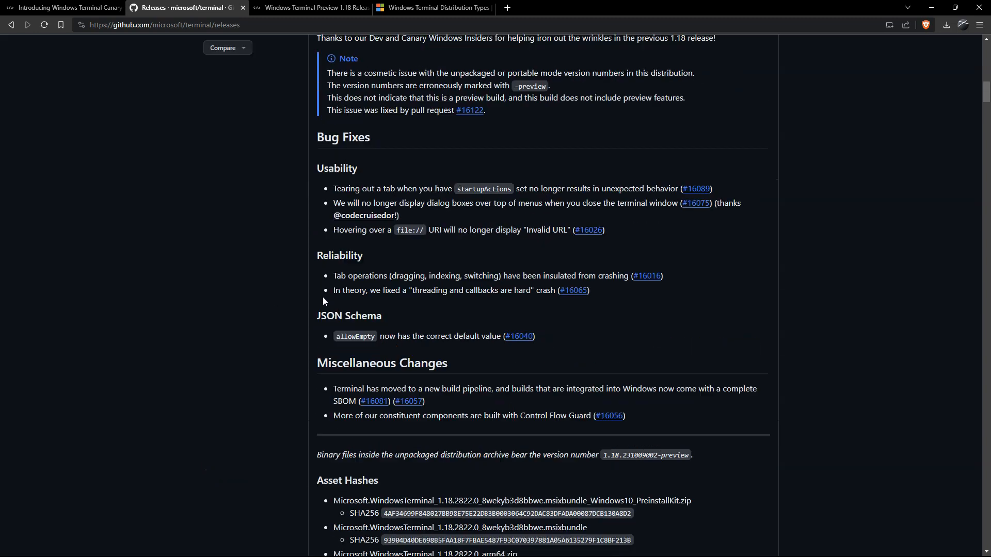
# Download Microsoft.WindowsTerminalPreview_1.19.2831.0_x64.zip from the 1.19 release's assets
pyautogui.scroll(3)
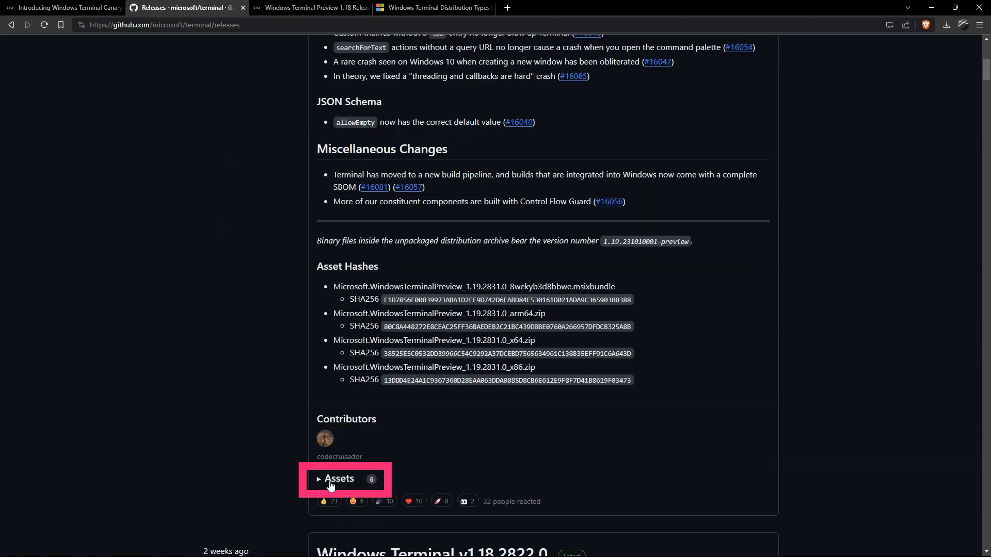
pyautogui.click(338, 478)
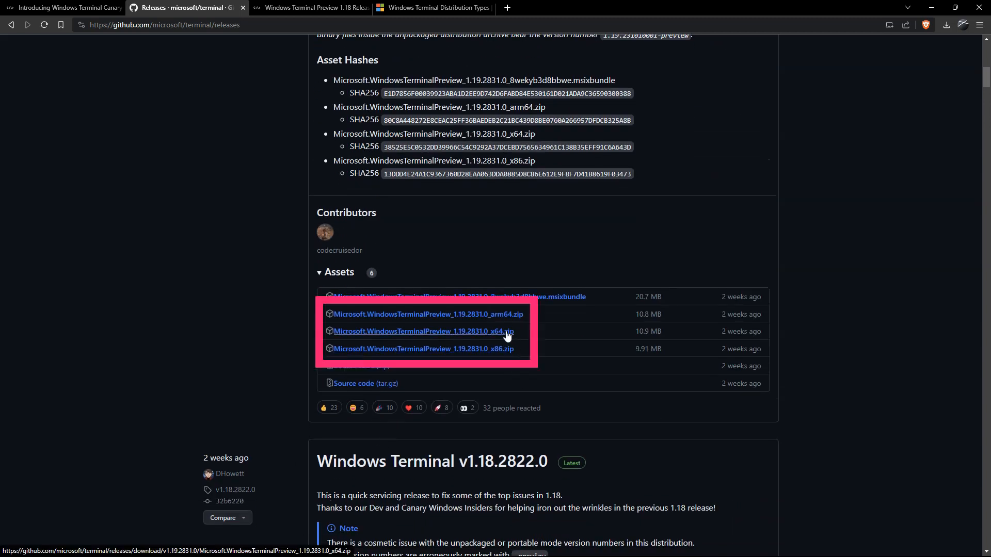
pyautogui.click(422, 331)
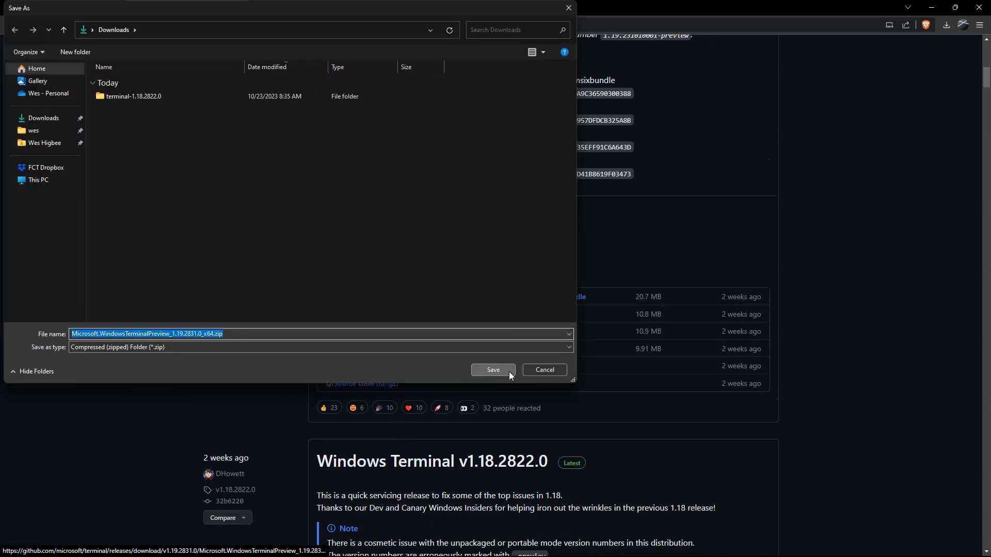
# Save the 1.19.2831.0 x64 zip to Downloads and extract it with Extract All
pyautogui.click(492, 370)
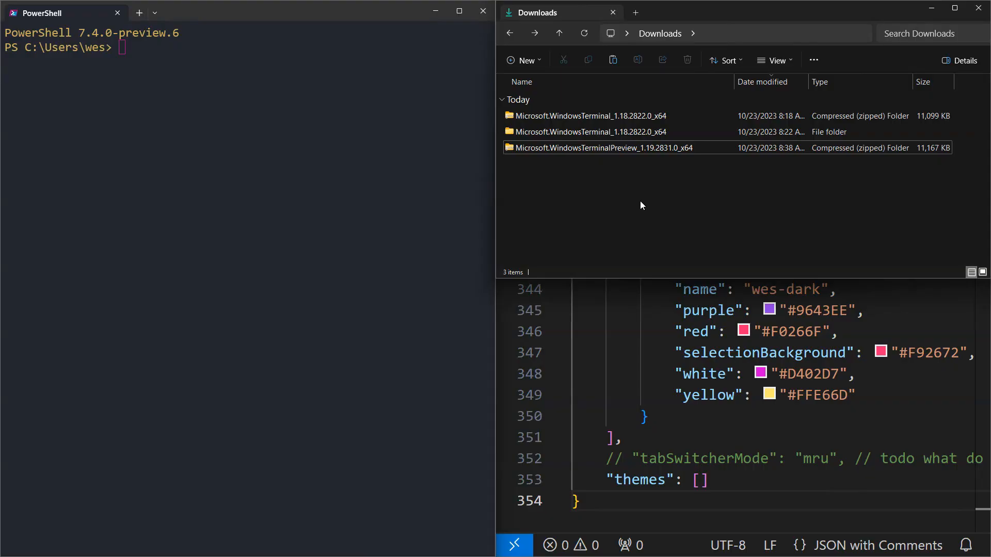
pyautogui.click(600, 147)
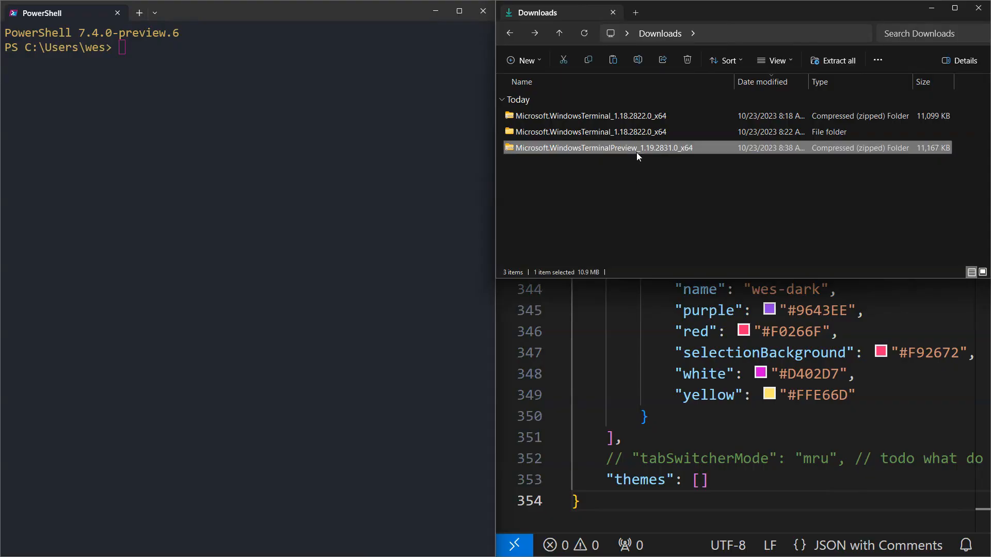
pyautogui.rightClick(603, 147)
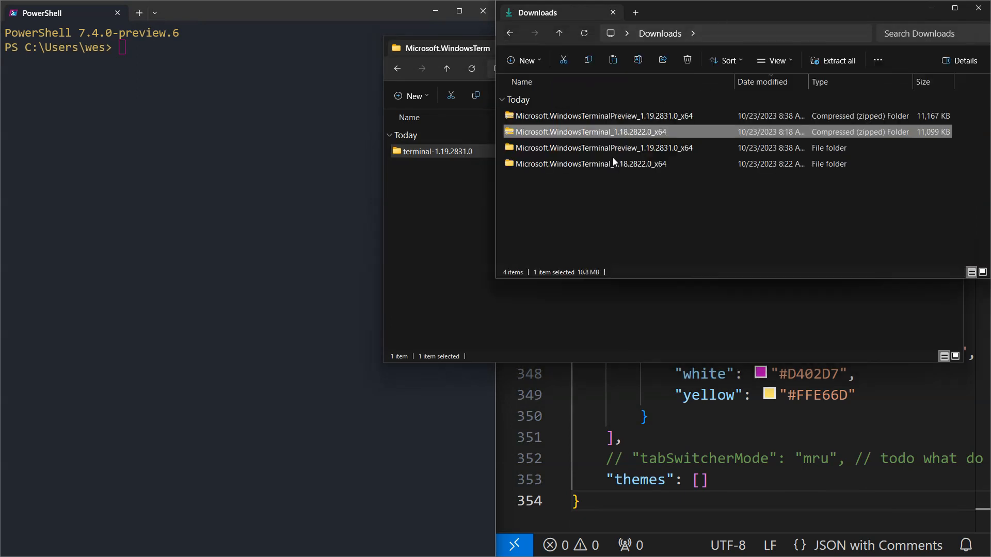
# Open the 1.18.2822.0 x64 folder, then terminal-1.18.2822.0, and select its settings files
pyautogui.doubleClick(587, 131)
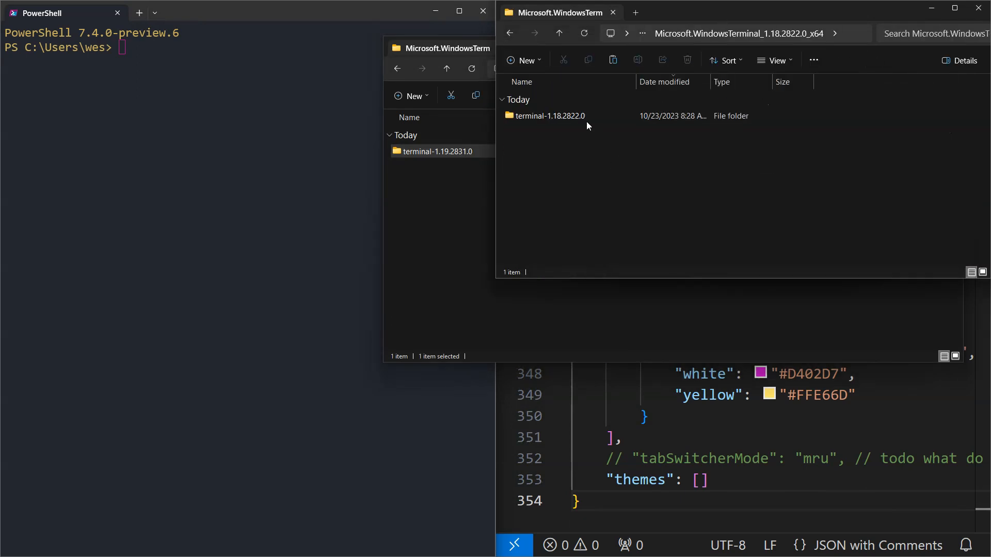
pyautogui.doubleClick(549, 116)
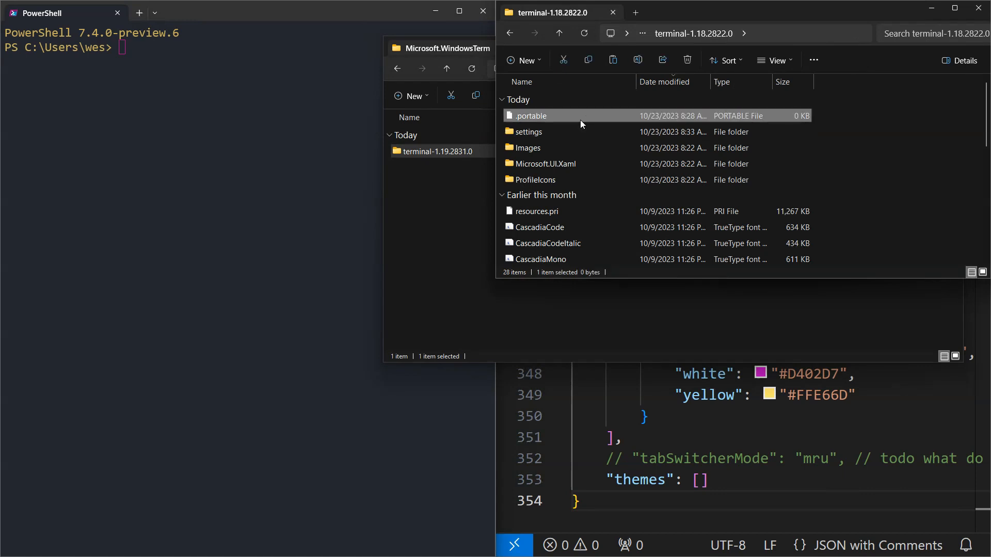
pyautogui.click(528, 131)
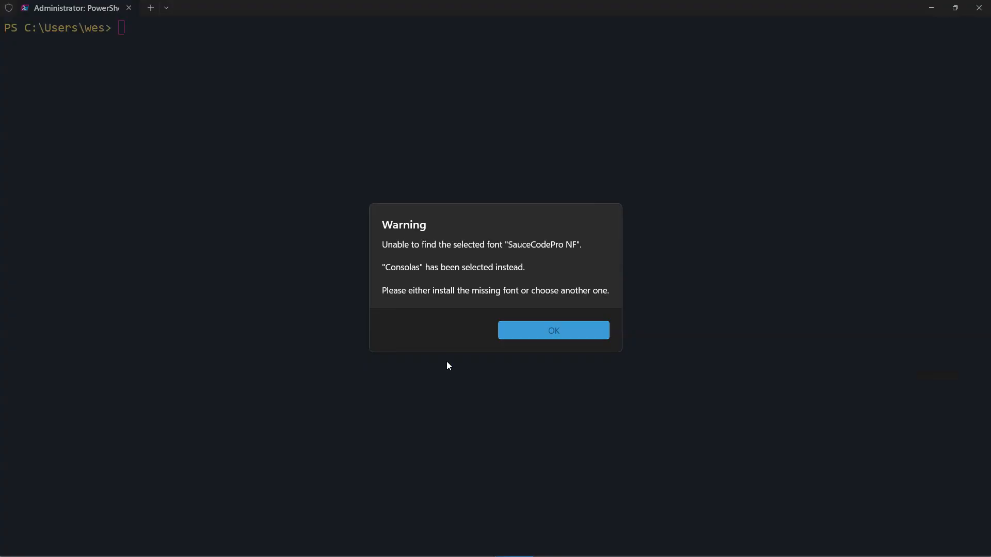
# Dismiss the SauceCodePro NF missing-font warning in the new terminal
pyautogui.click(552, 330)
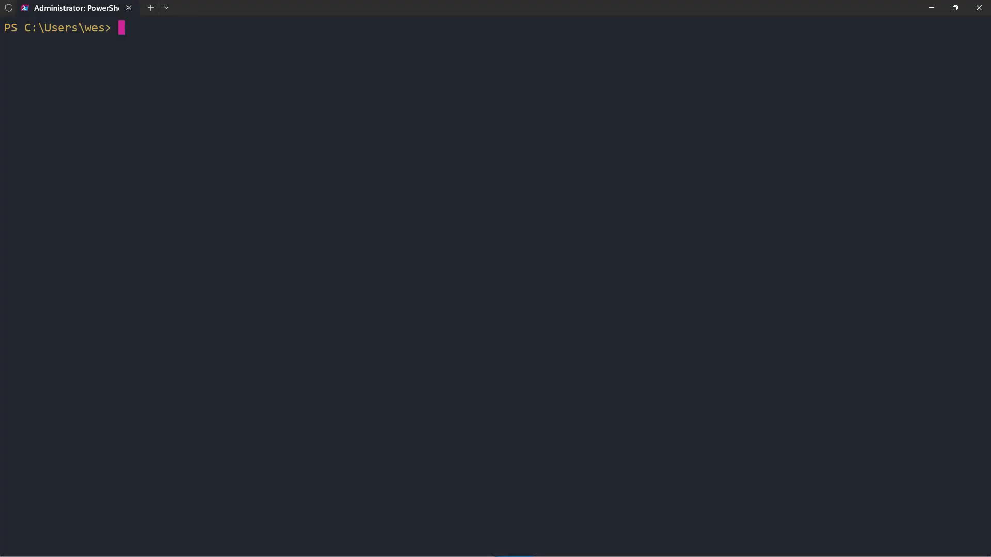